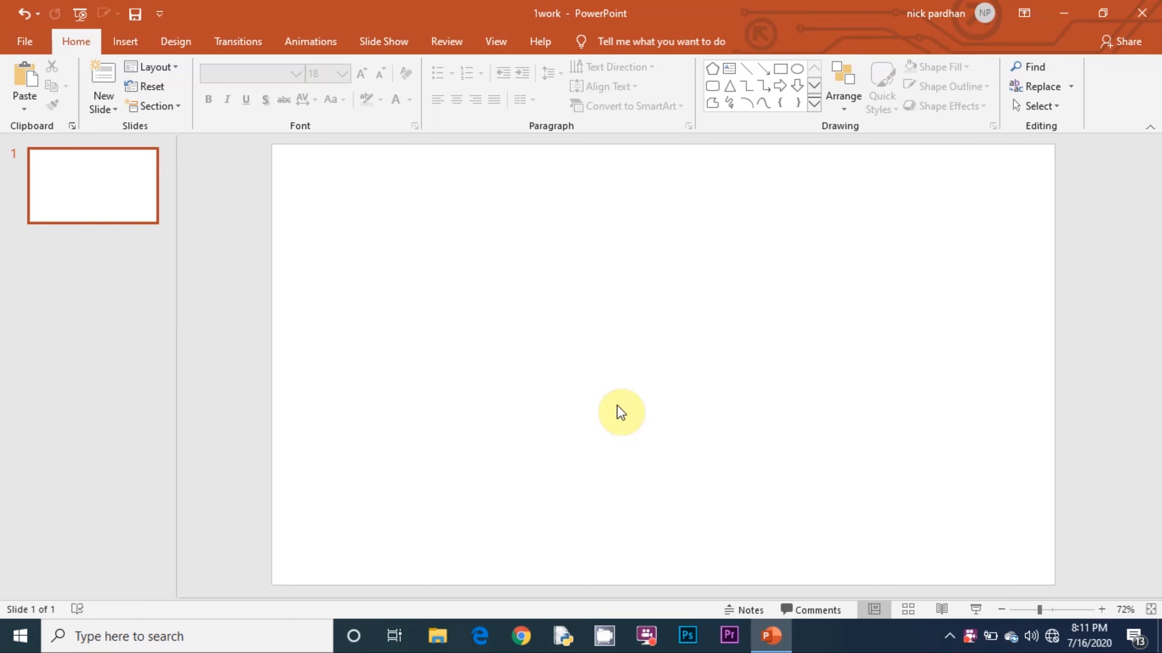
mouse_move(773, 228)
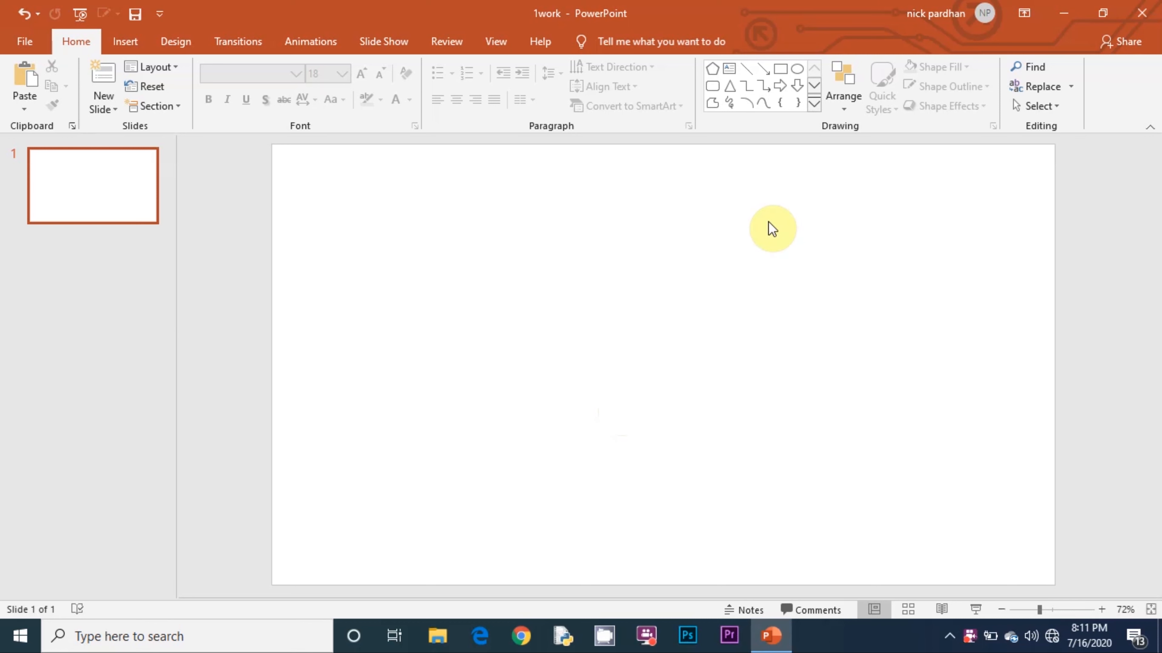
Draw two blue regular pentagons on the blank slide and rotate the upper one
left_click(714, 69)
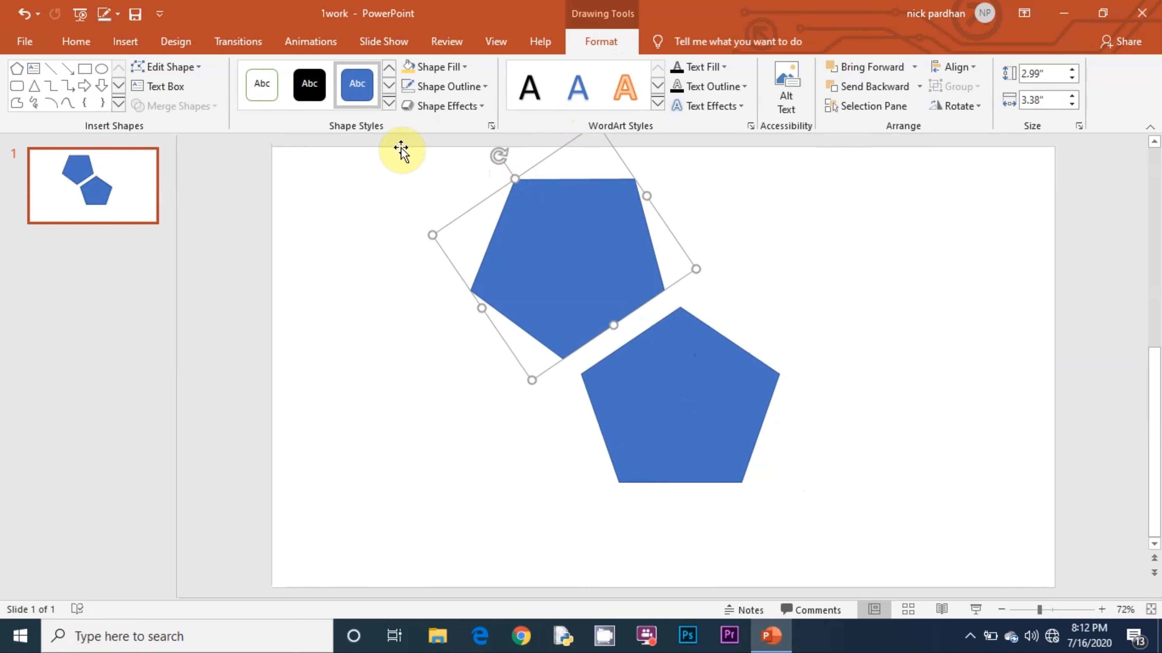
Fill the rotated upper pentagon with golden yellow, leaving the lower one blue
left_click(437, 67)
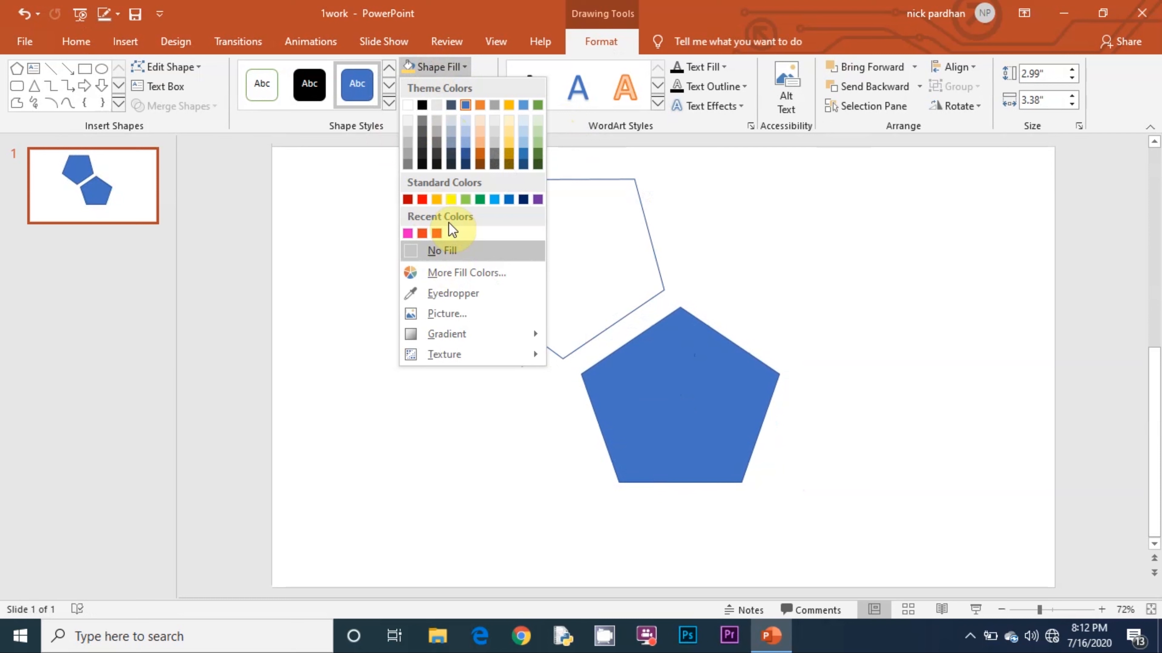
left_click(436, 200)
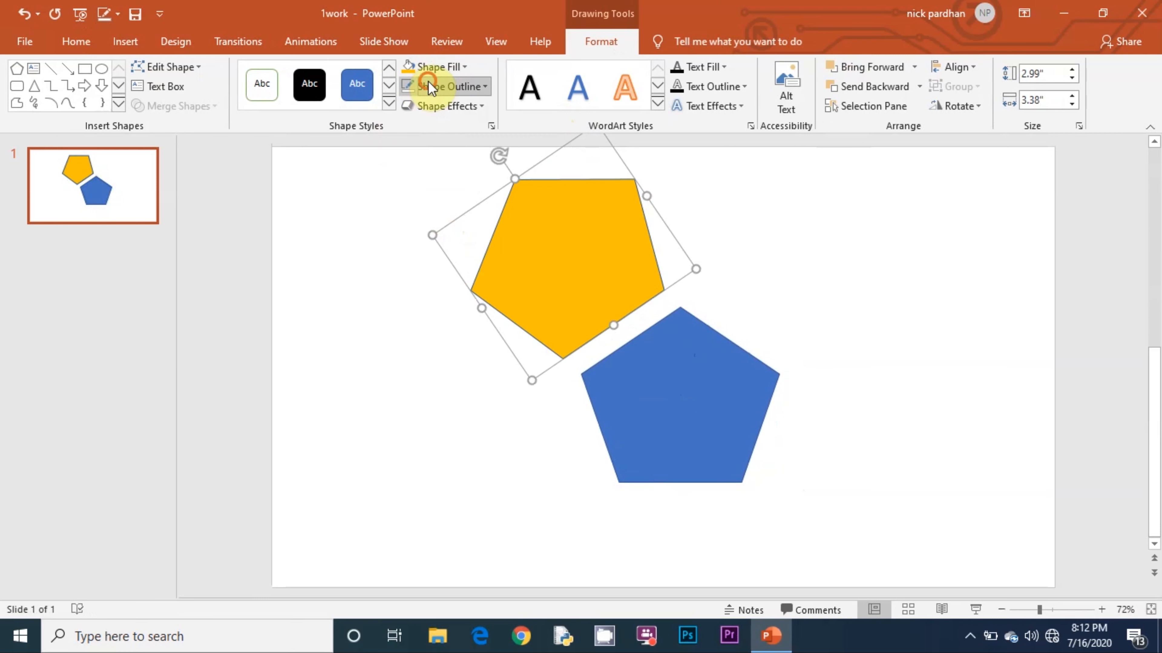
mouse_move(437, 280)
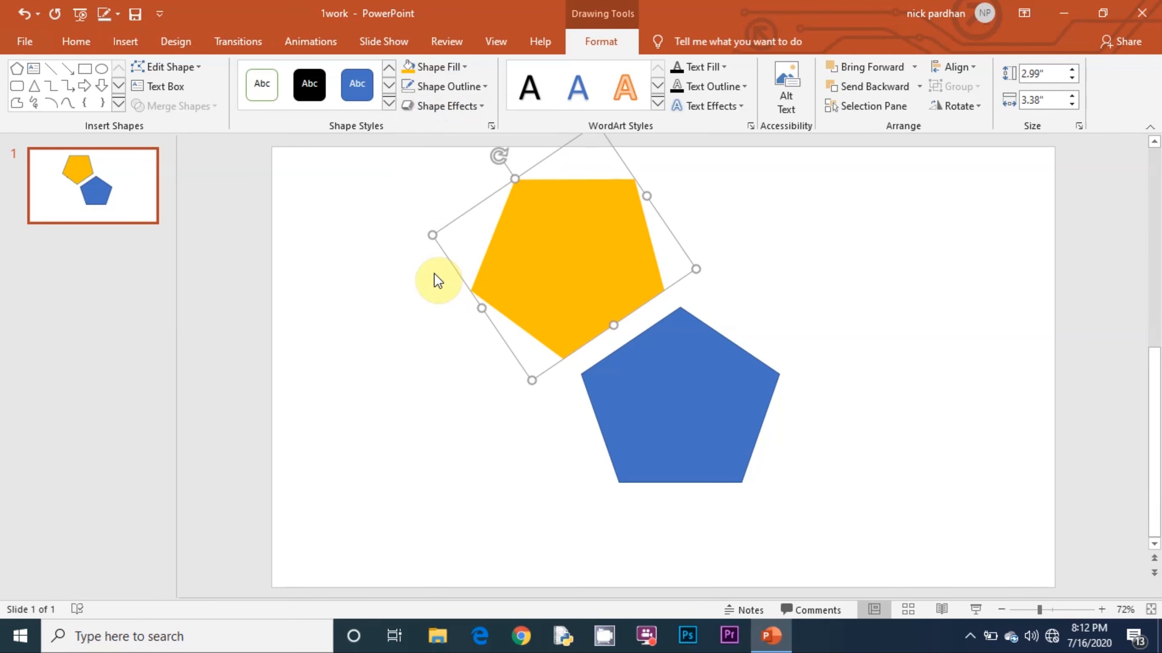
mouse_move(125, 42)
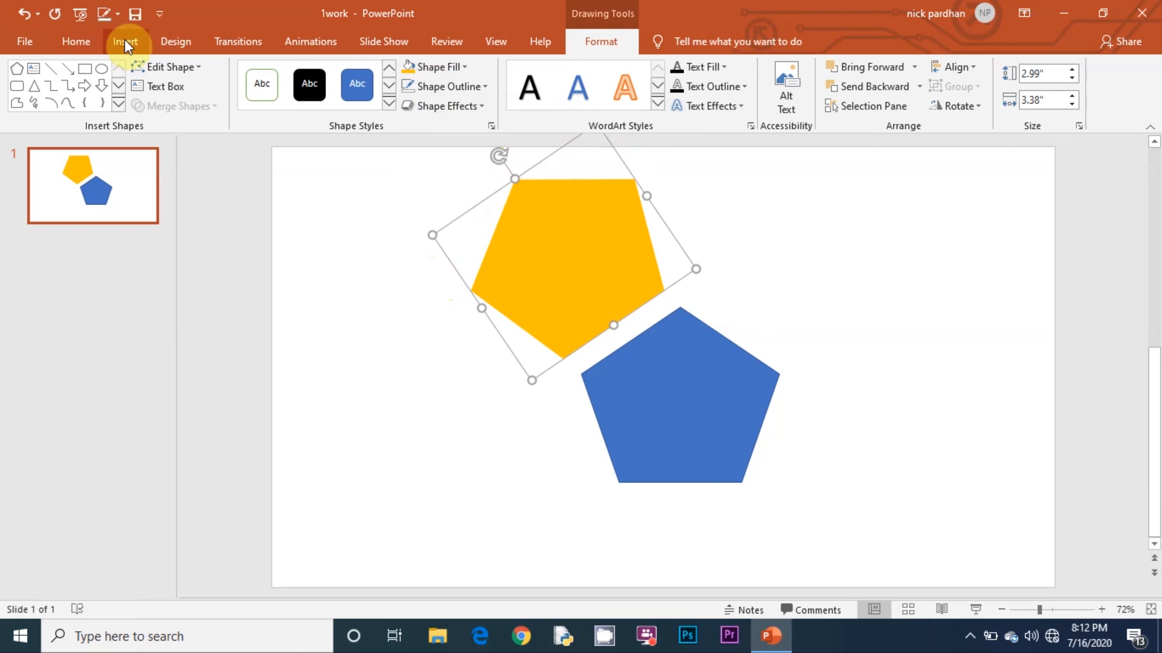
Add a 66-pt black 'TITLE' text box set diagonally across the yellow pentagon
left_click(125, 41)
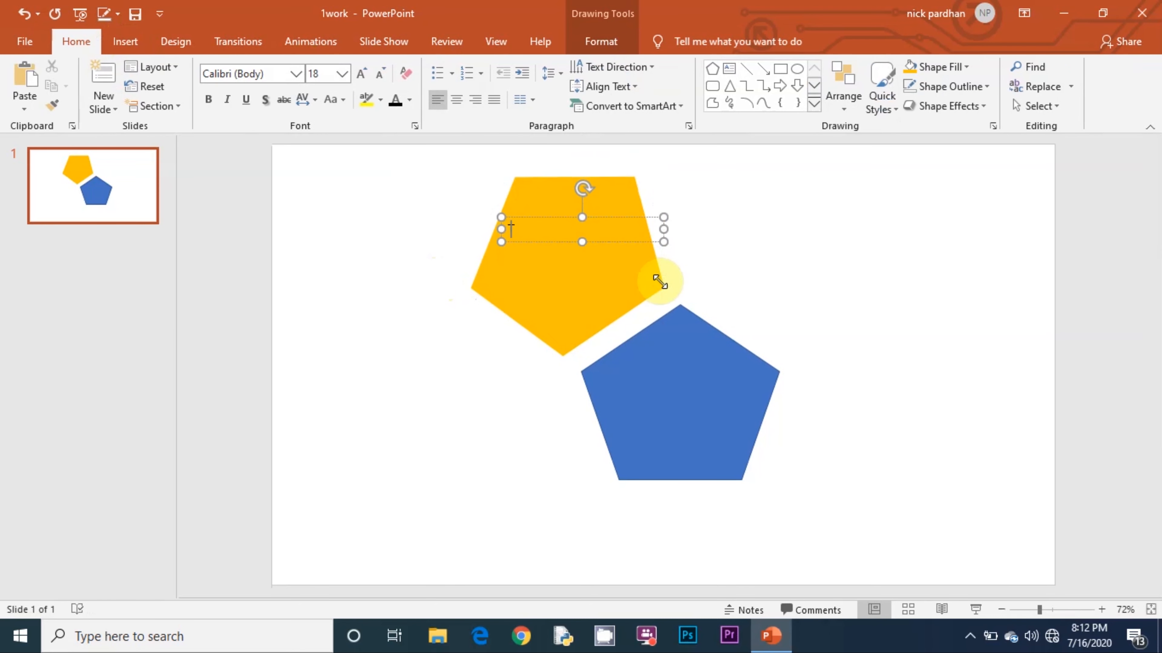
type("TITLE")
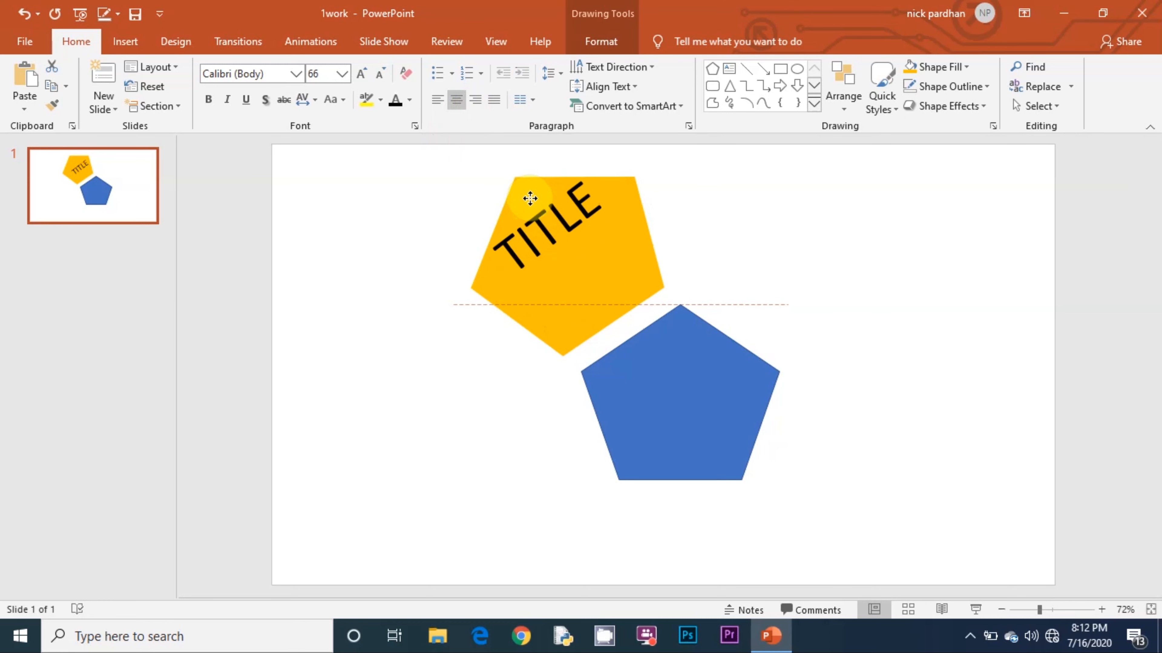
left_click(530, 198)
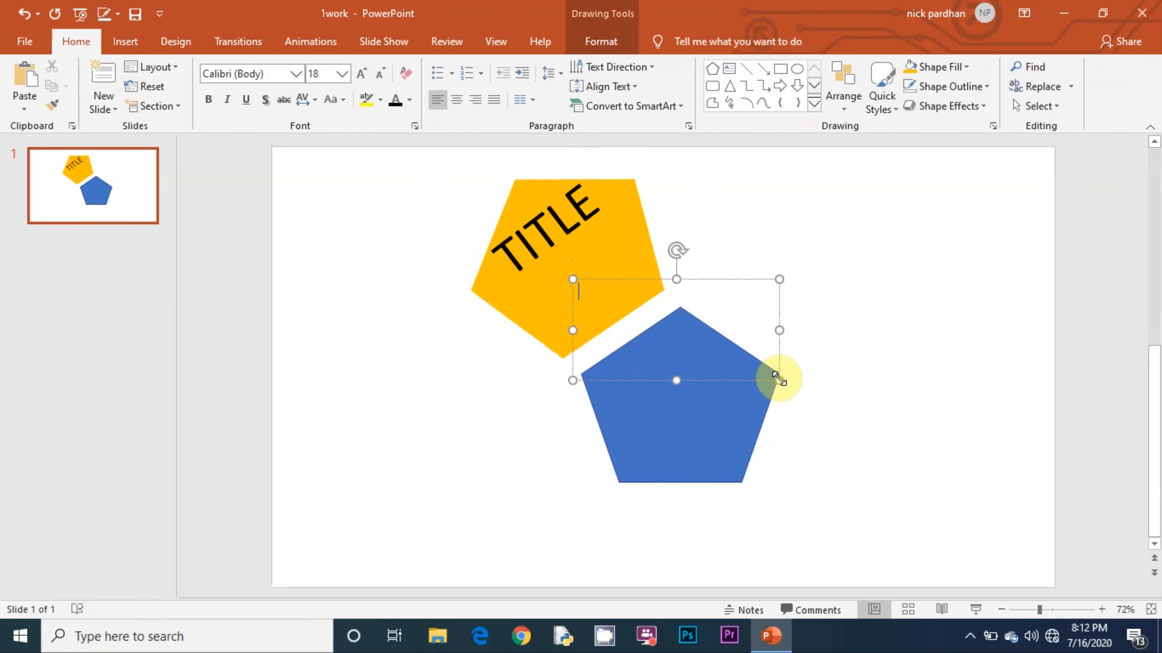
Type 'TYPE SOME TEXT HERE' body text in Arial Black with white colour
type("TYPE $")
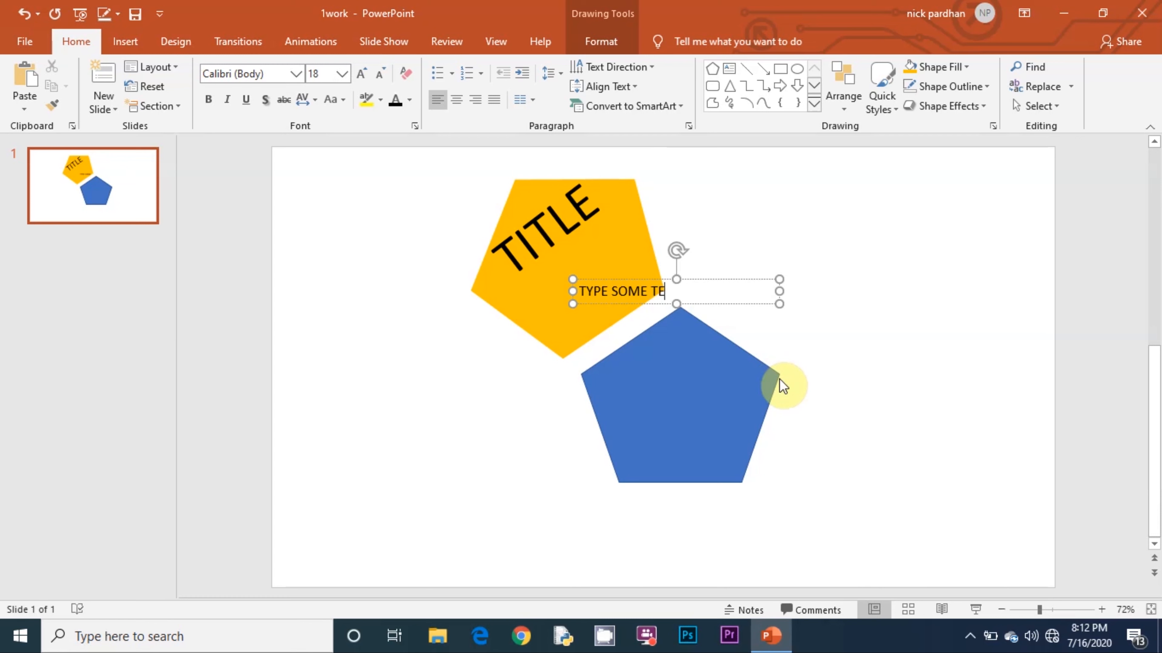
type("XT HERE")
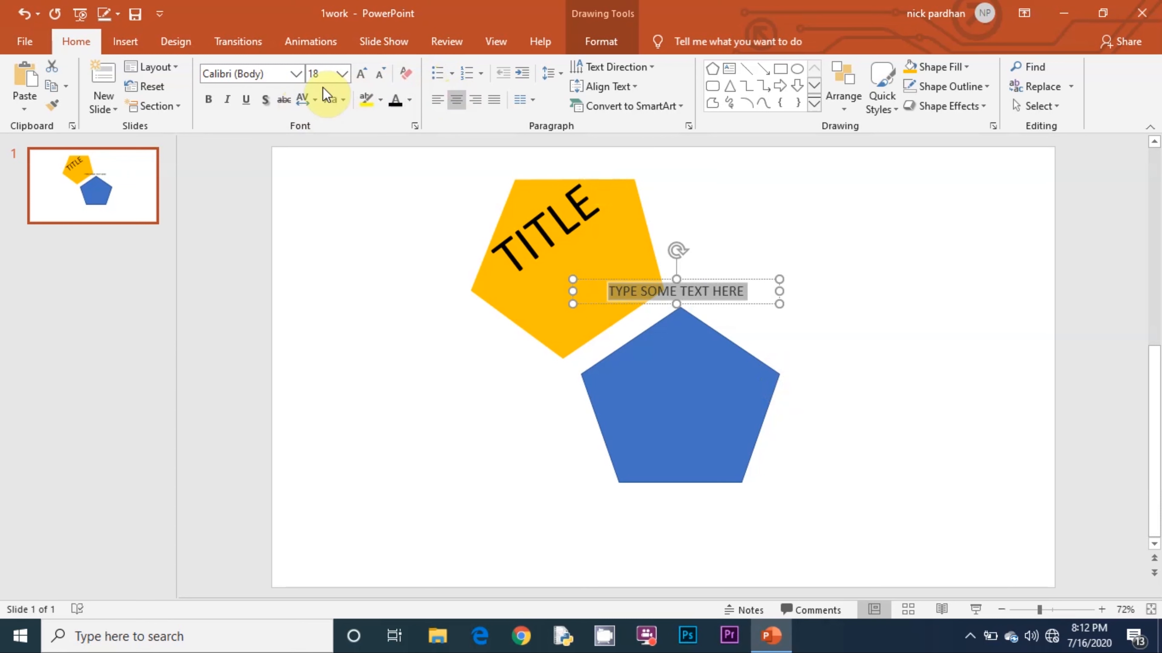
left_click(271, 182)
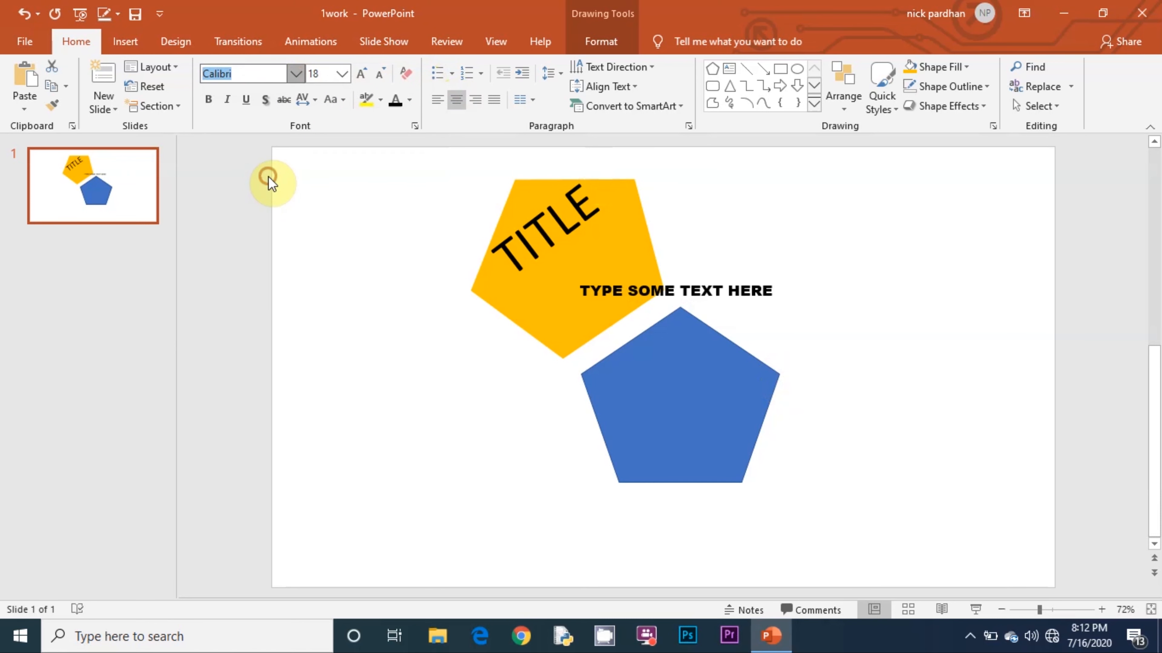
left_click(406, 99)
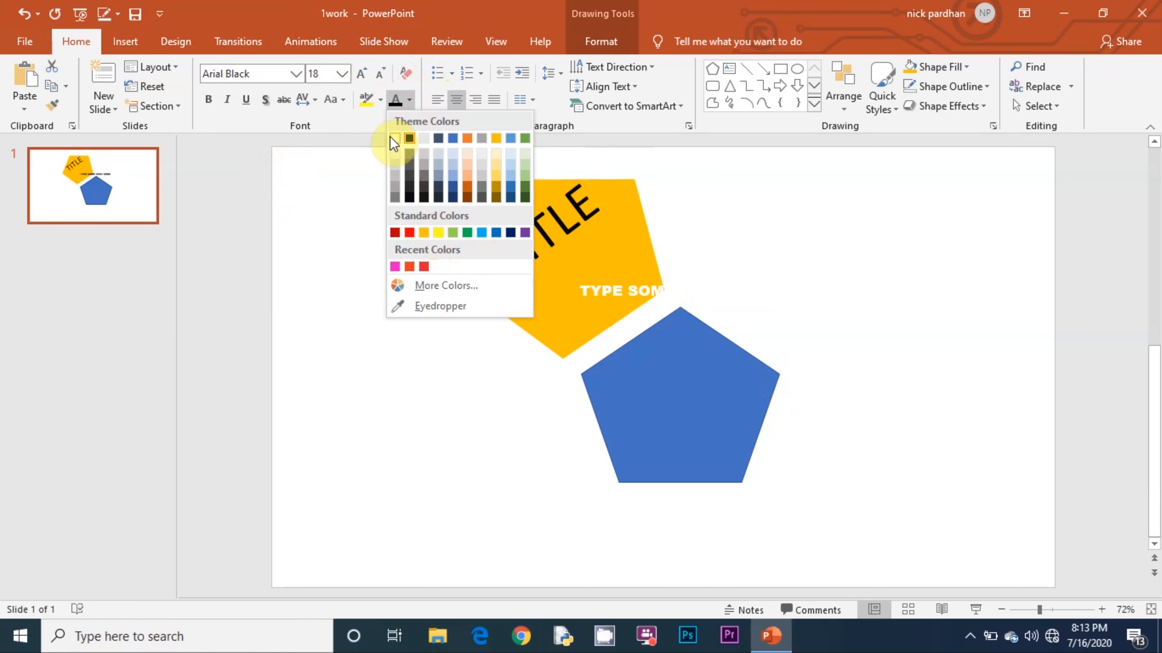
left_click(394, 139)
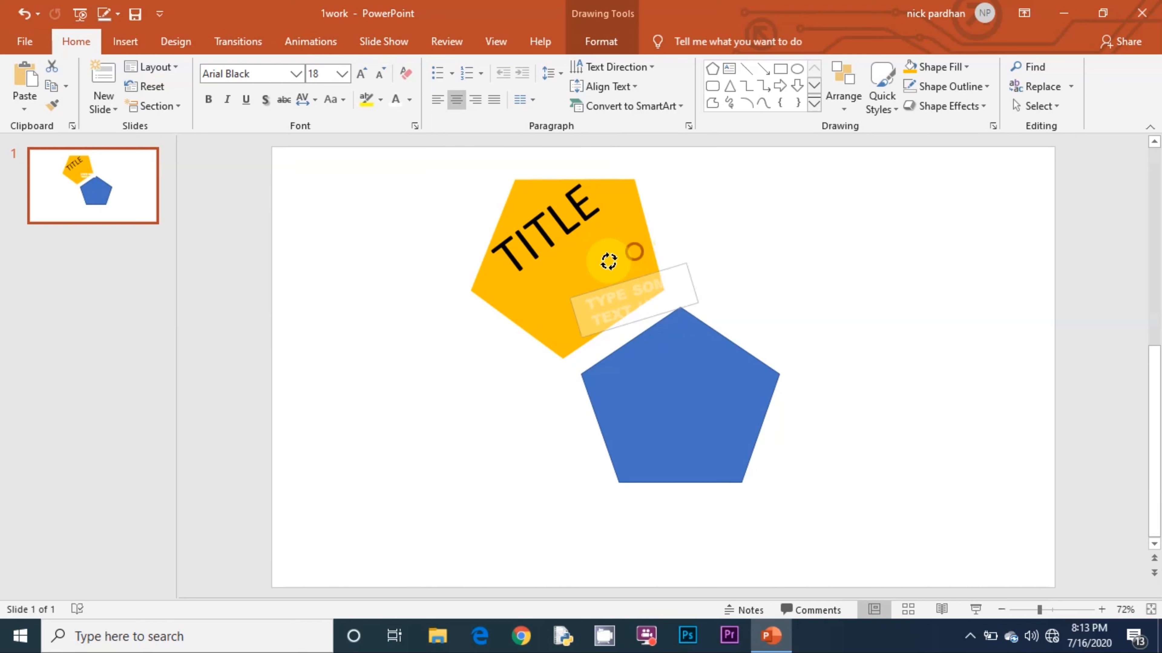
Rotate the body text to match the title and position it beneath TITLE on the pentagon
left_click(607, 297)
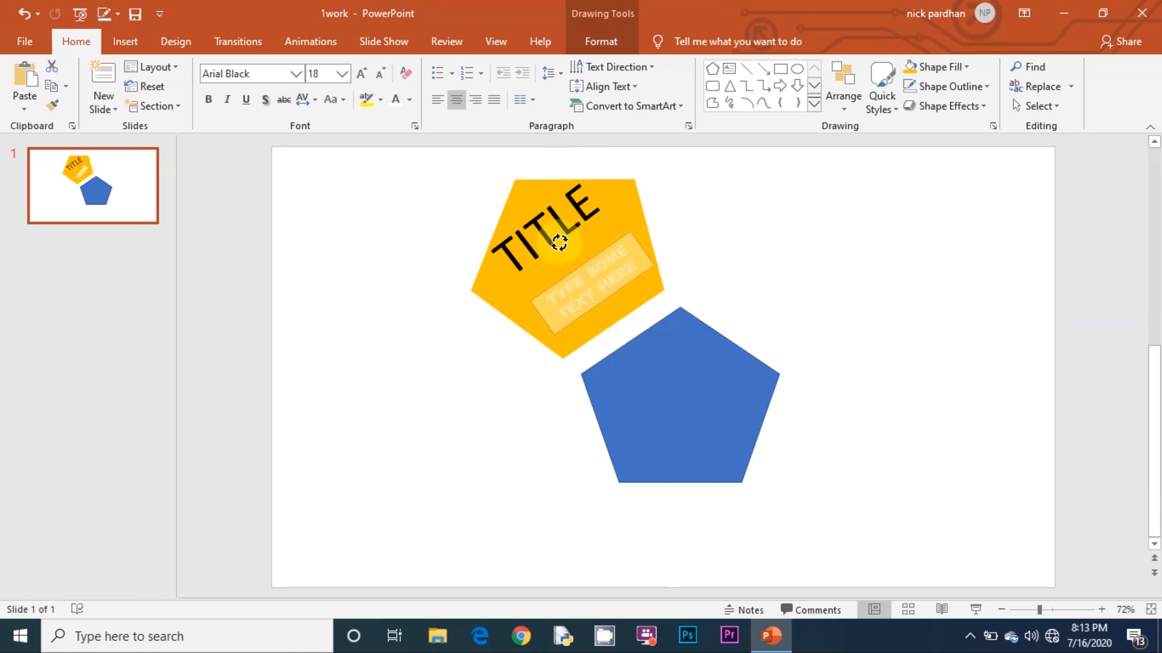
left_click(585, 267)
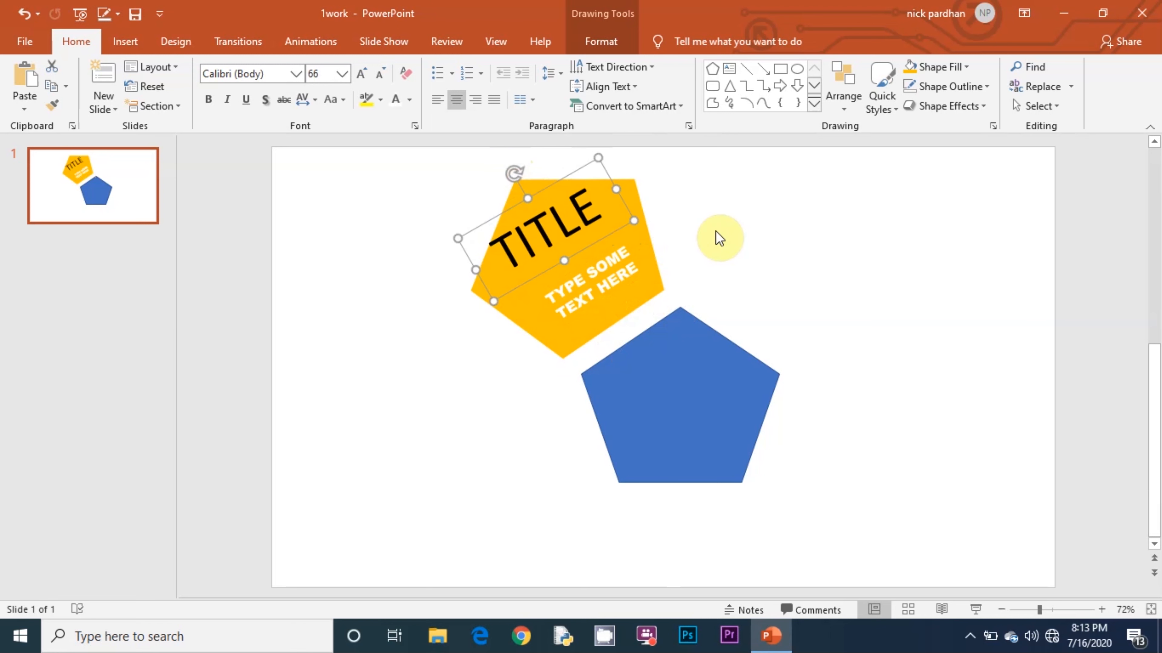
left_click(582, 267)
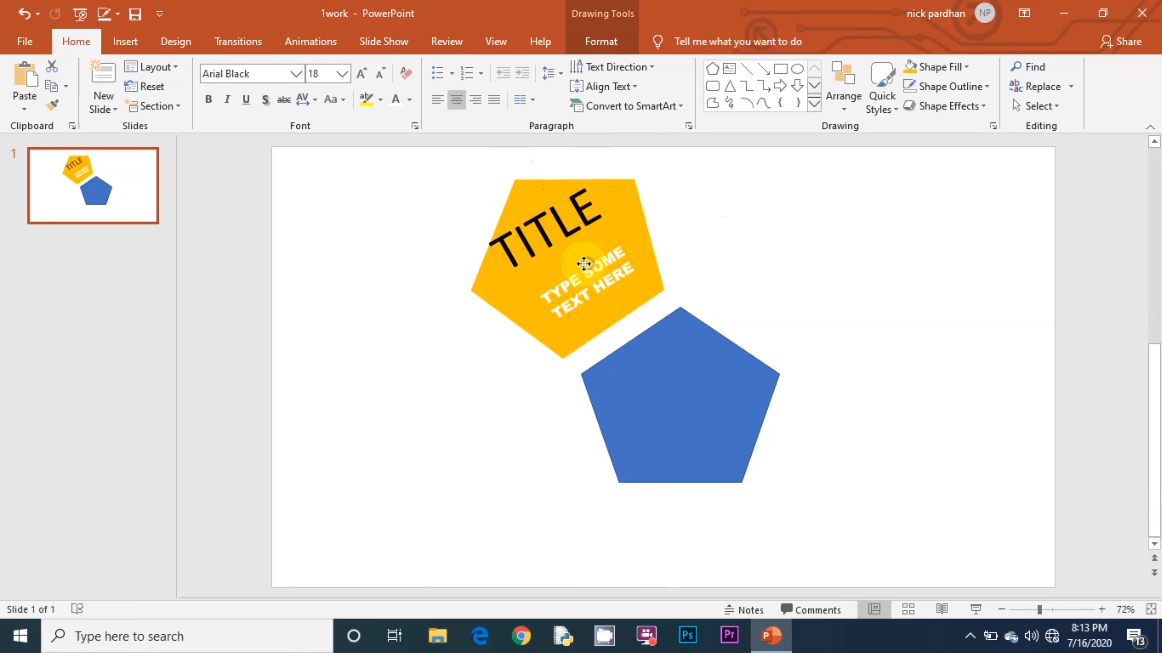
left_click(566, 264)
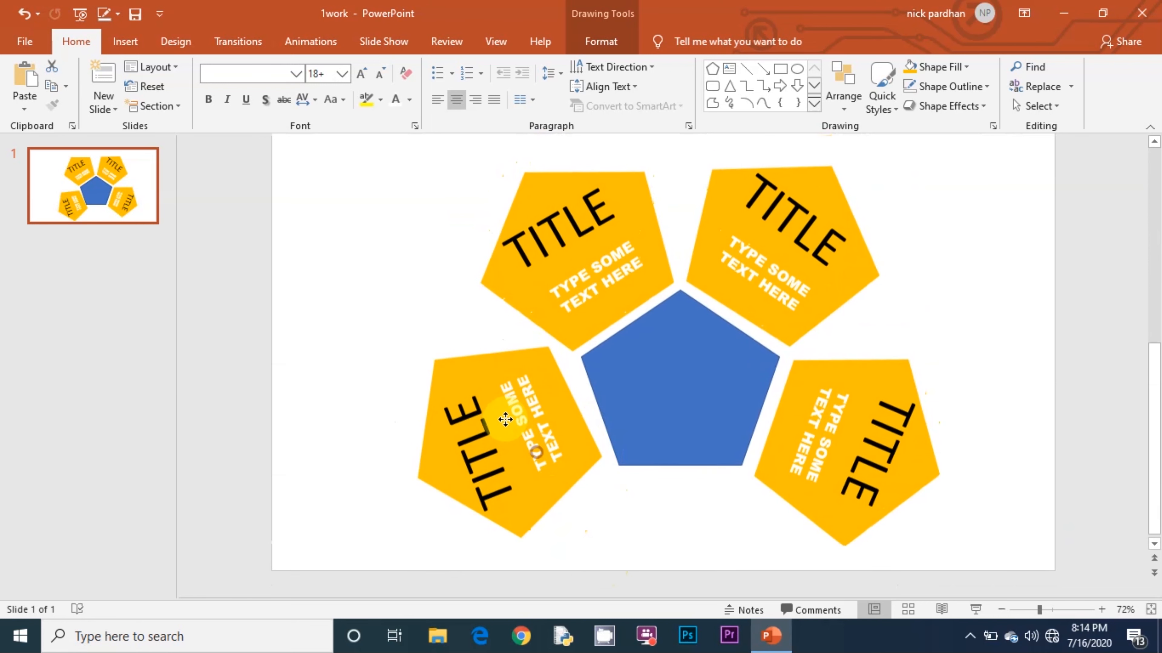
Arrange the four duplicated text-bearing pentagons evenly around the central blue pentagon
left_click(506, 420)
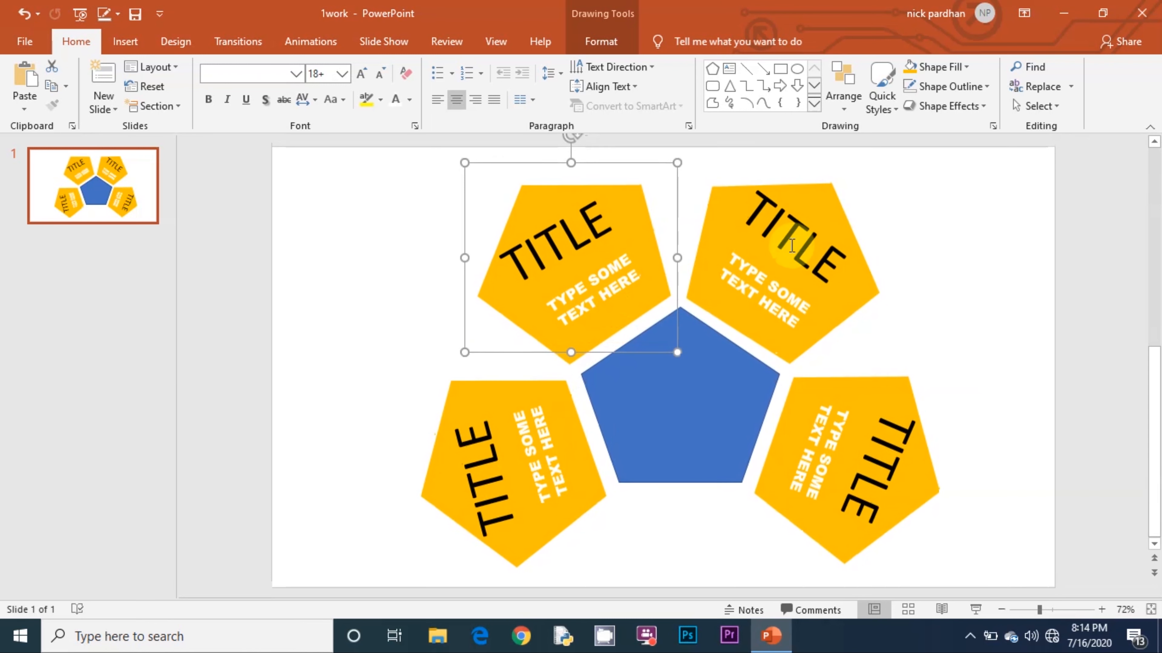
mouse_move(743, 253)
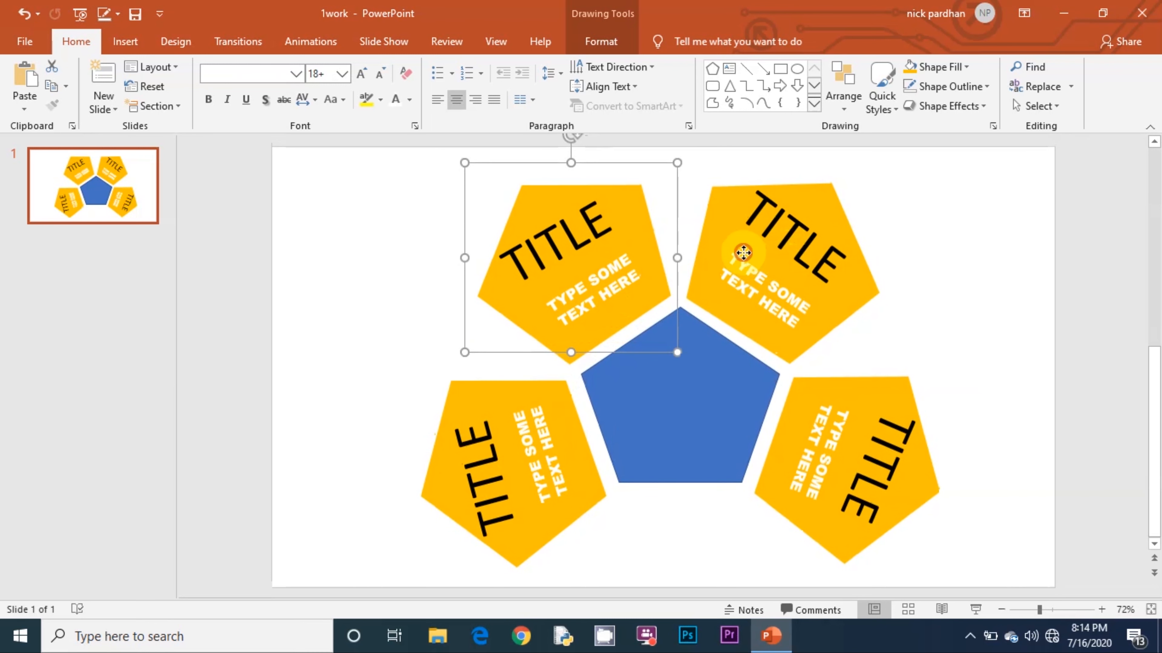
left_click(744, 253)
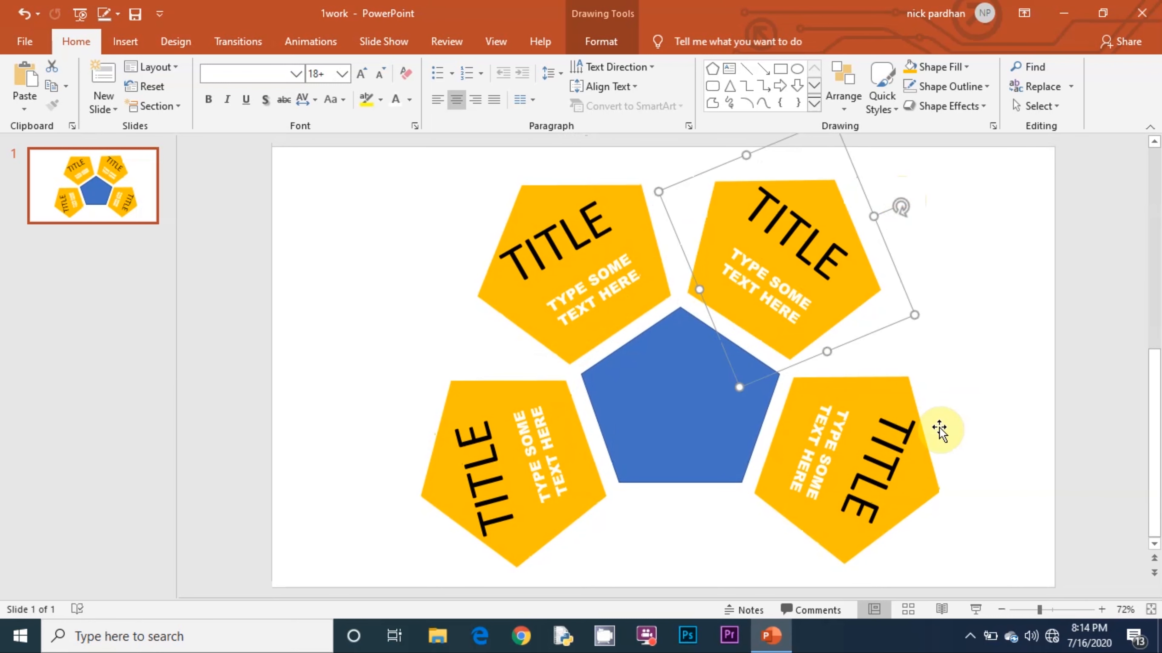
Fill the top-left pentagon pink and the top-right pentagon green
left_click(639, 294)
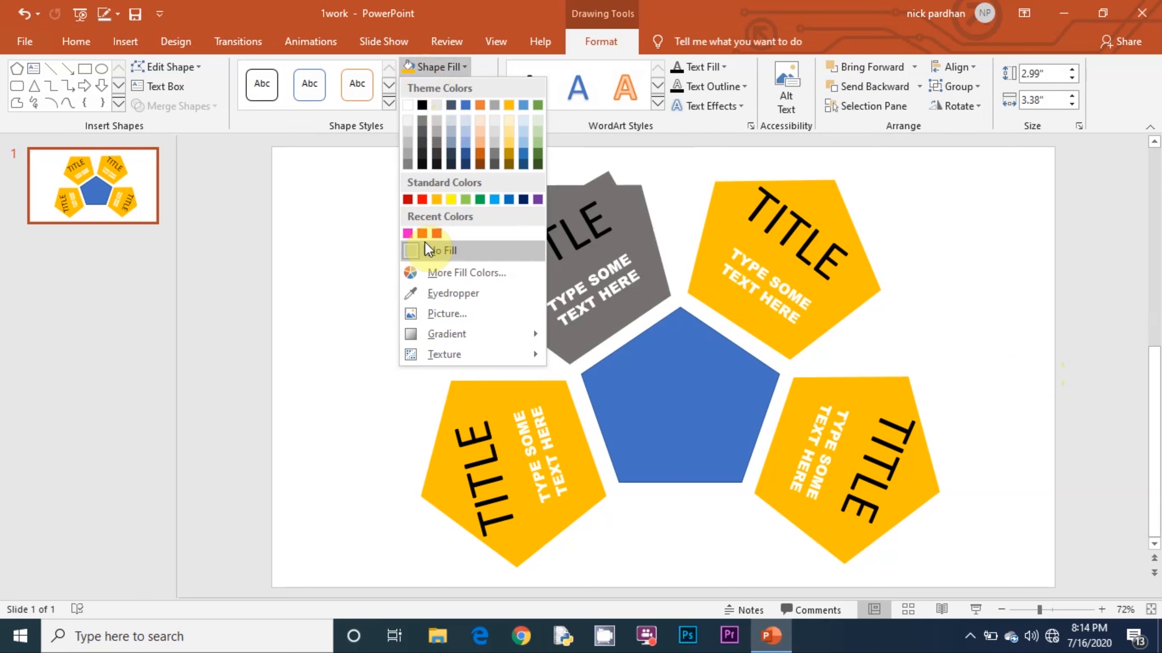
left_click(442, 251)
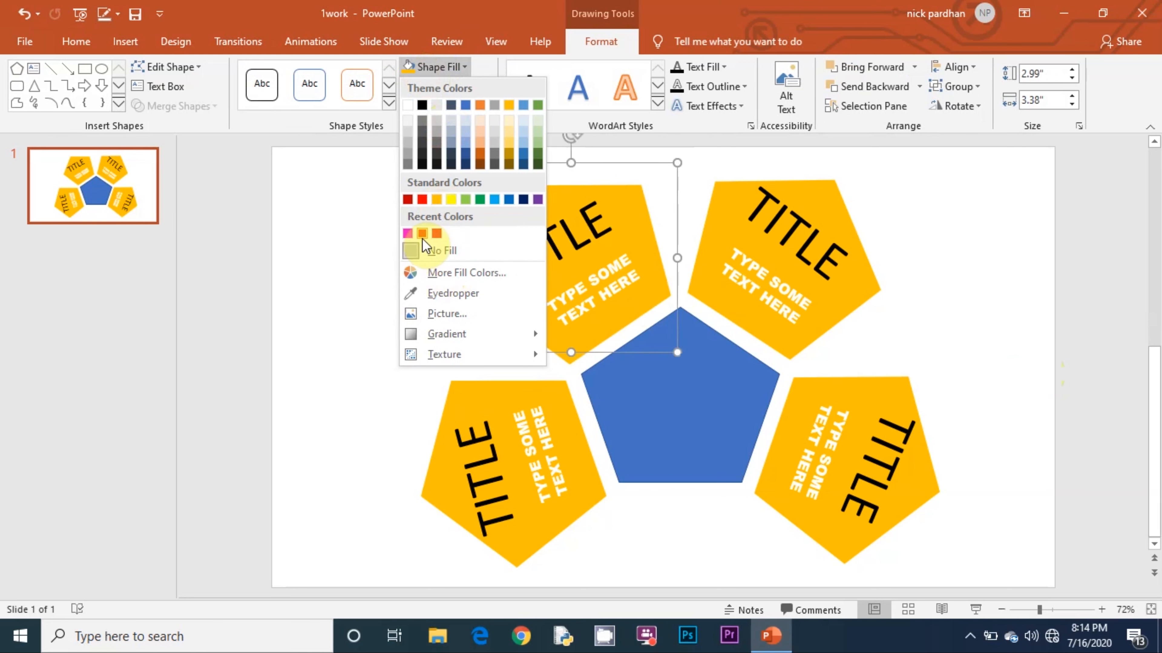
left_click(407, 232)
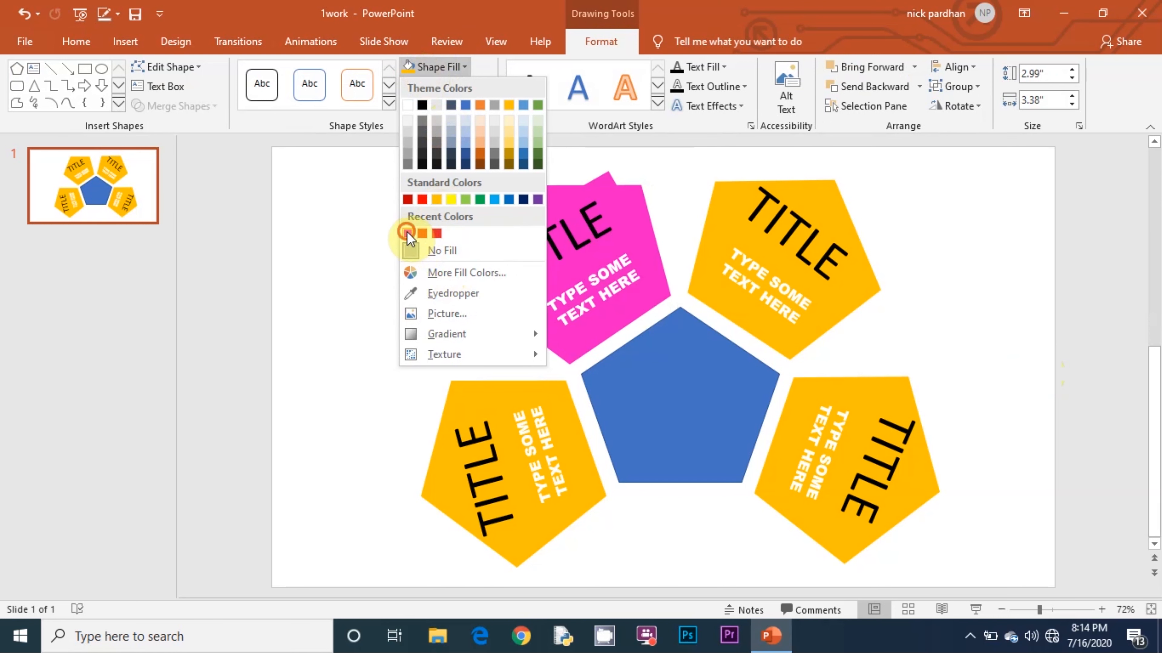
left_click(409, 232)
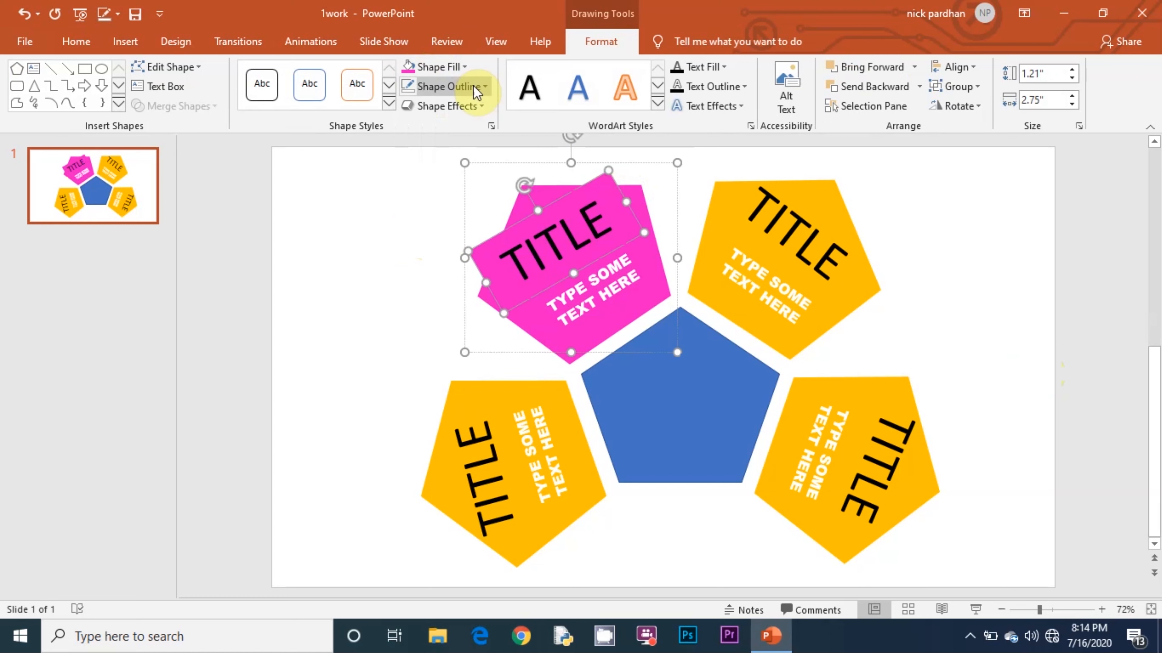
left_click(437, 66)
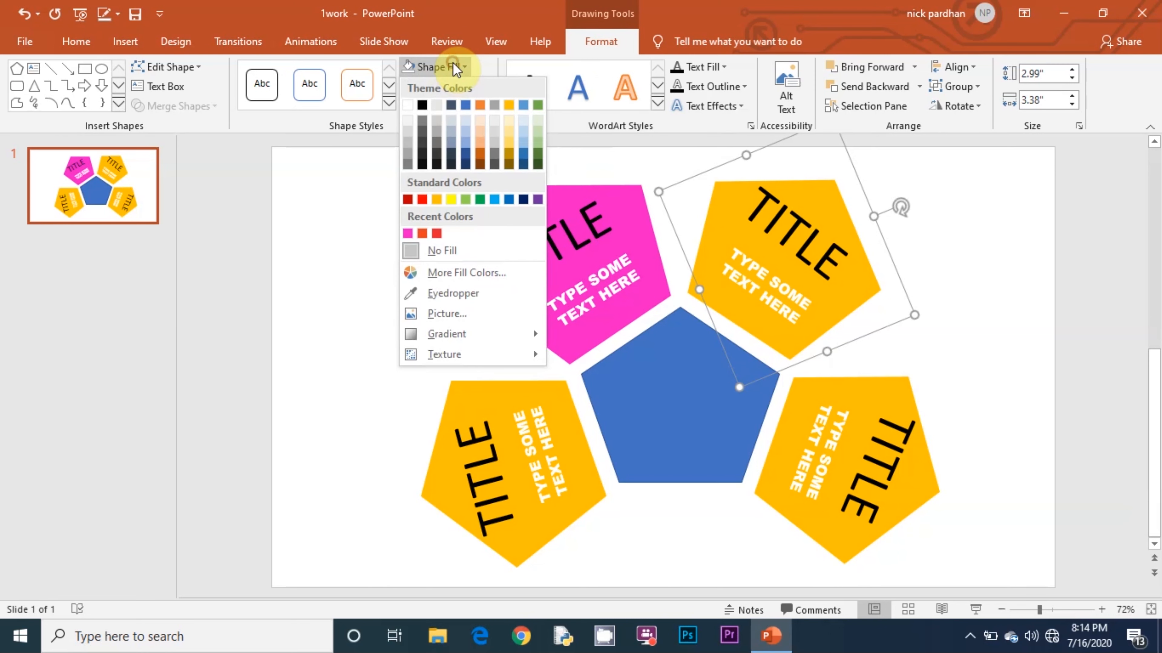
left_click(465, 200)
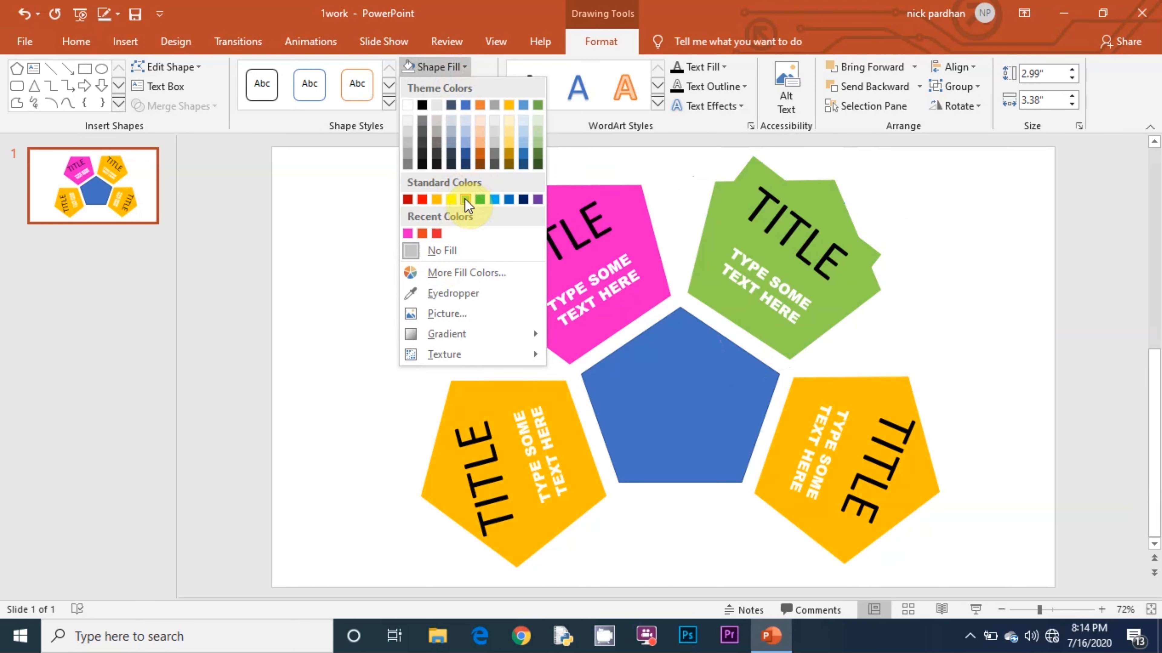
left_click(480, 199)
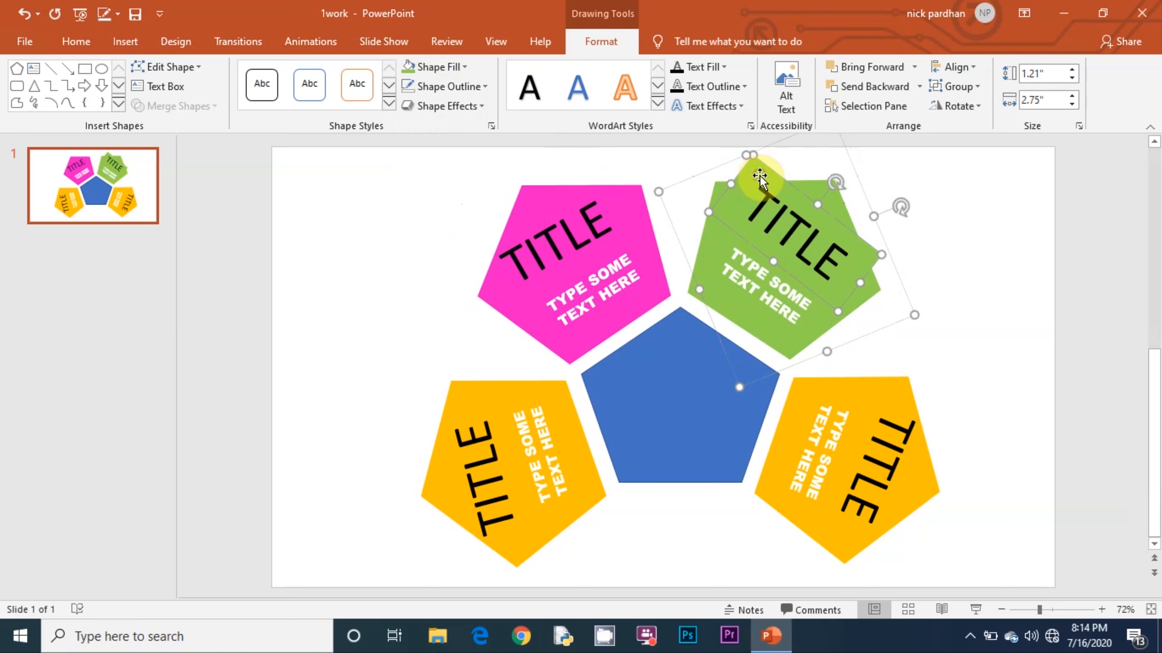
Fill the bottom-right pentagon blue, leaving the bottom-left one yellow
left_click(435, 67)
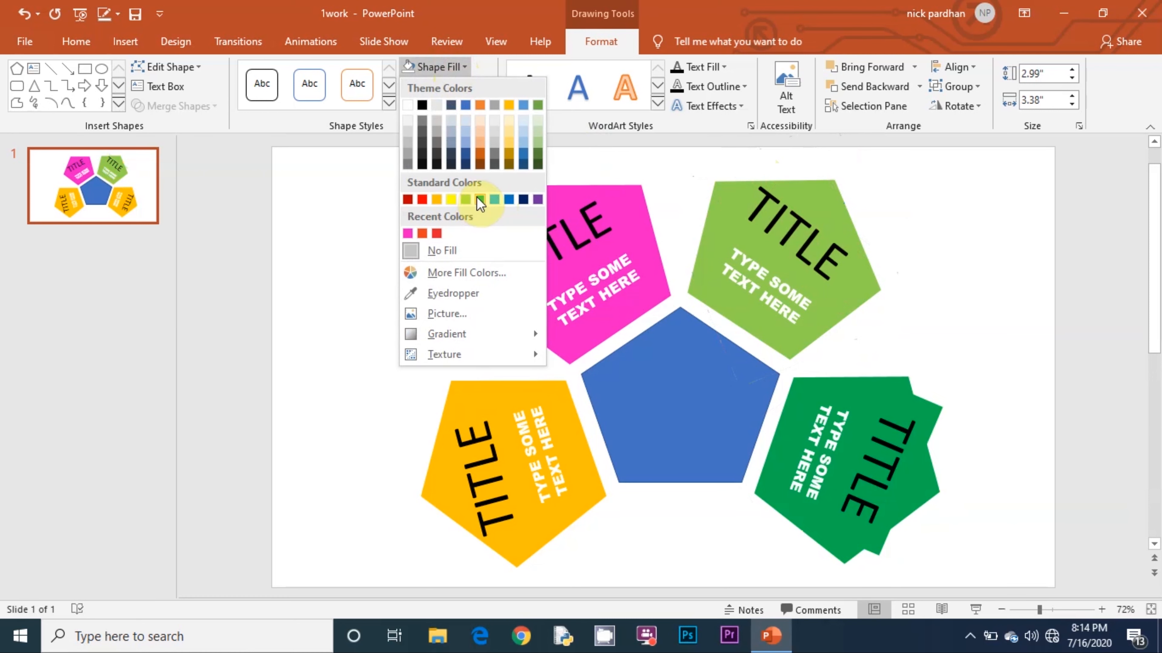
left_click(480, 200)
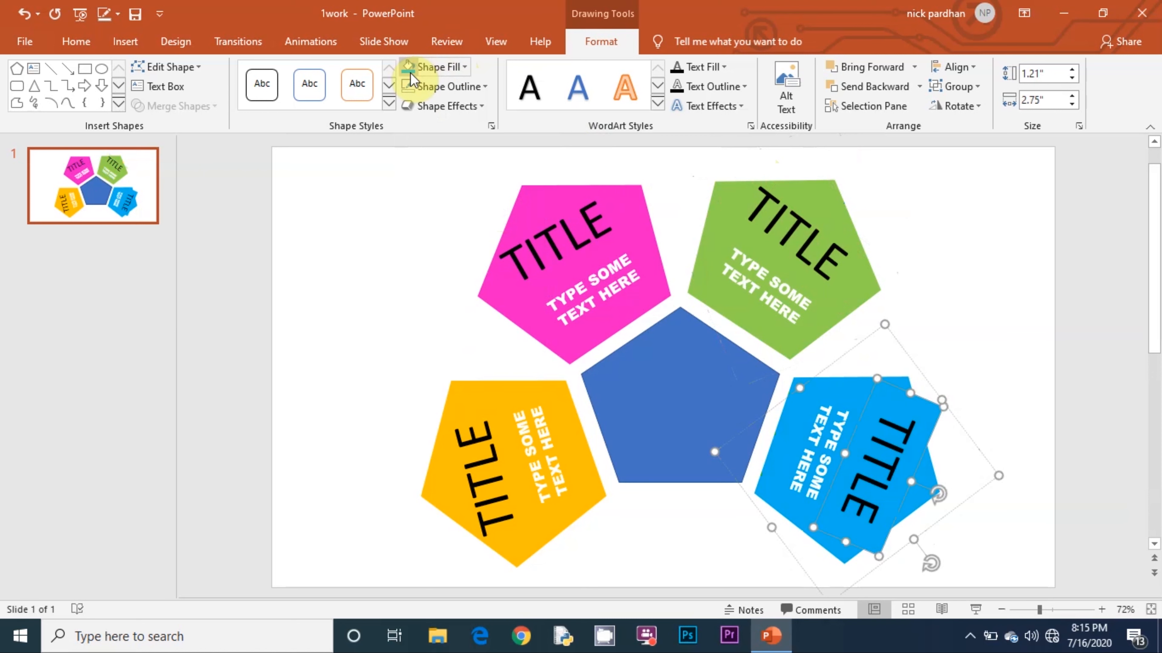
mouse_move(445, 66)
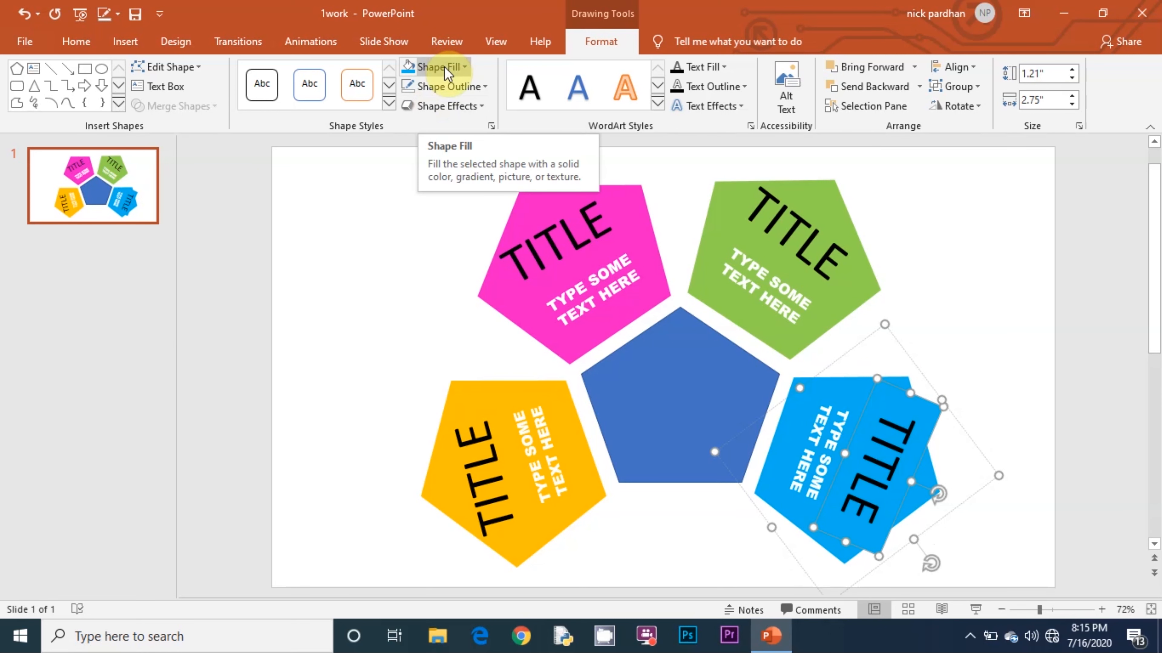
left_click(415, 250)
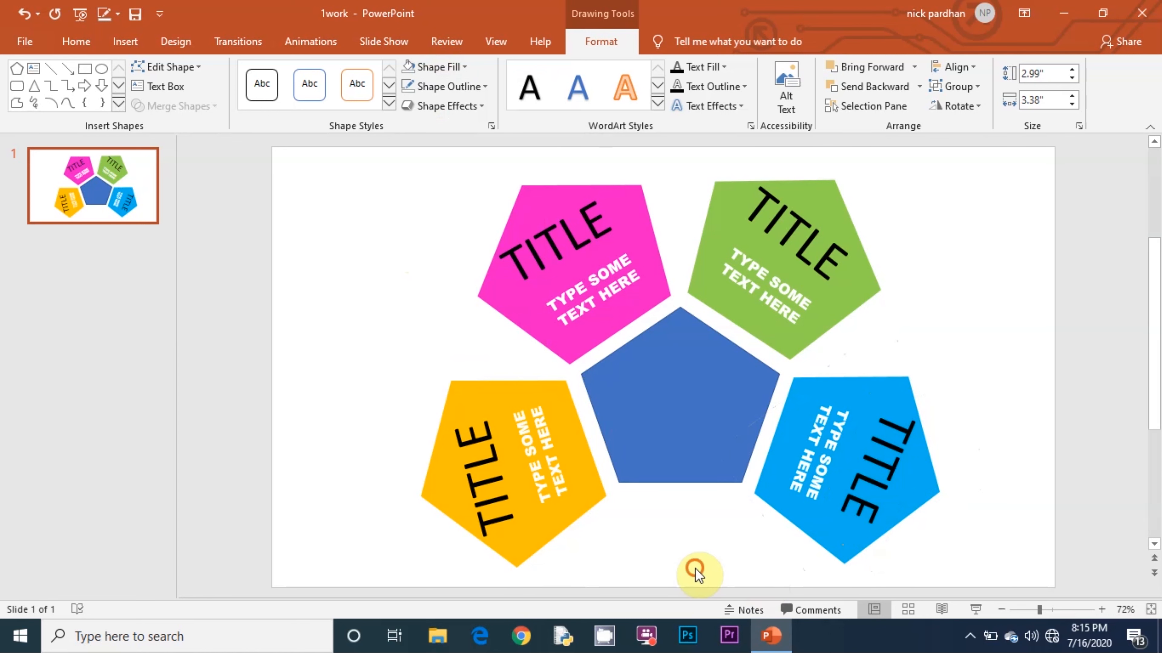
Fill the central pentagon with Red from the standard colours
left_click(664, 423)
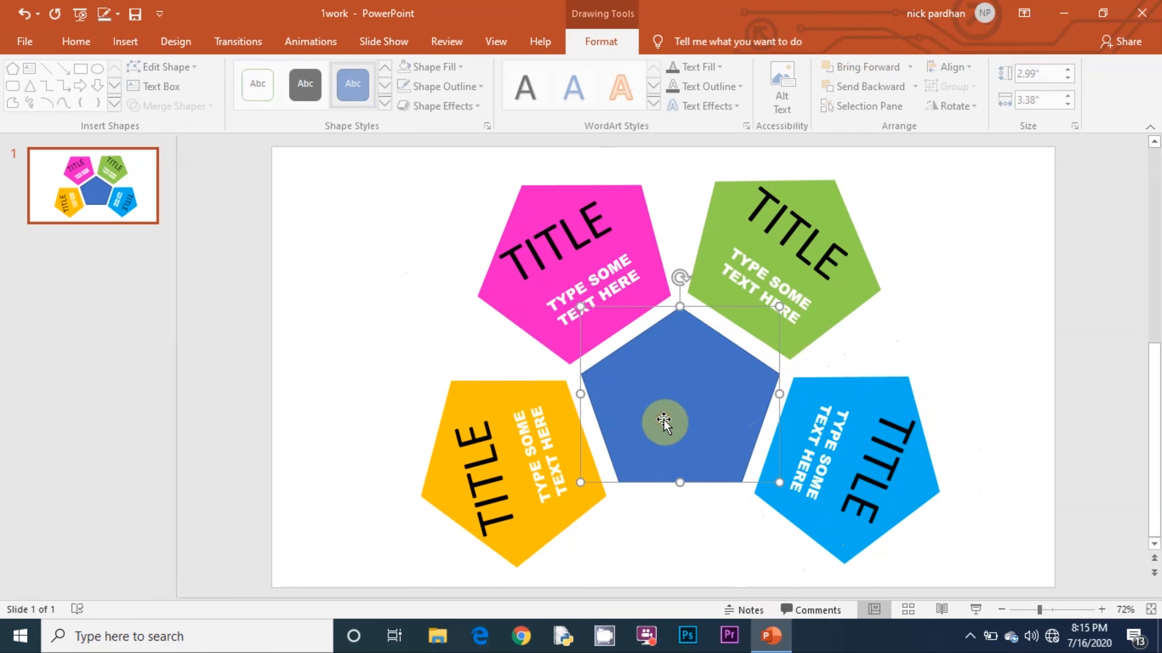
left_click(434, 66)
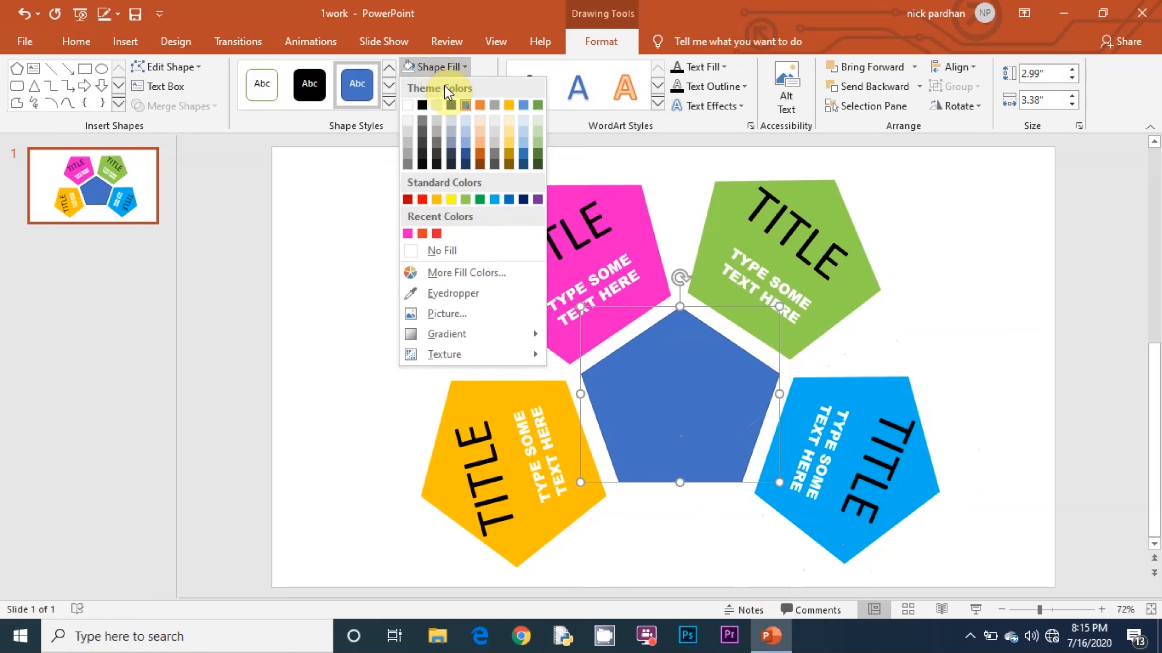
left_click(450, 199)
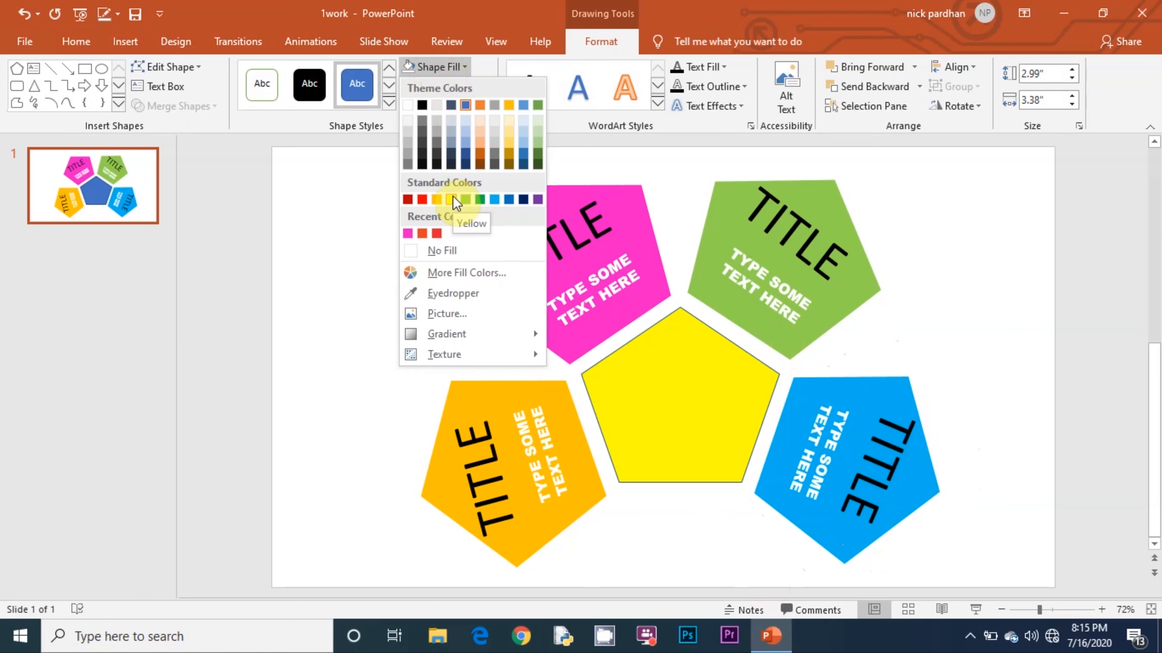
left_click(421, 199)
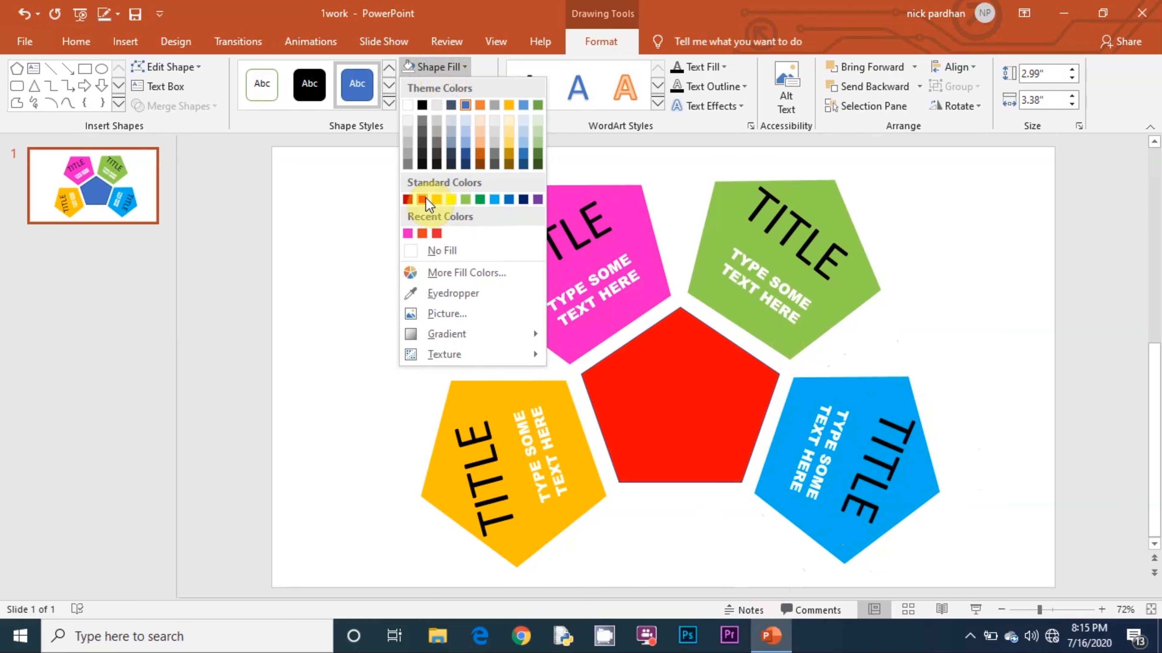
left_click(442, 87)
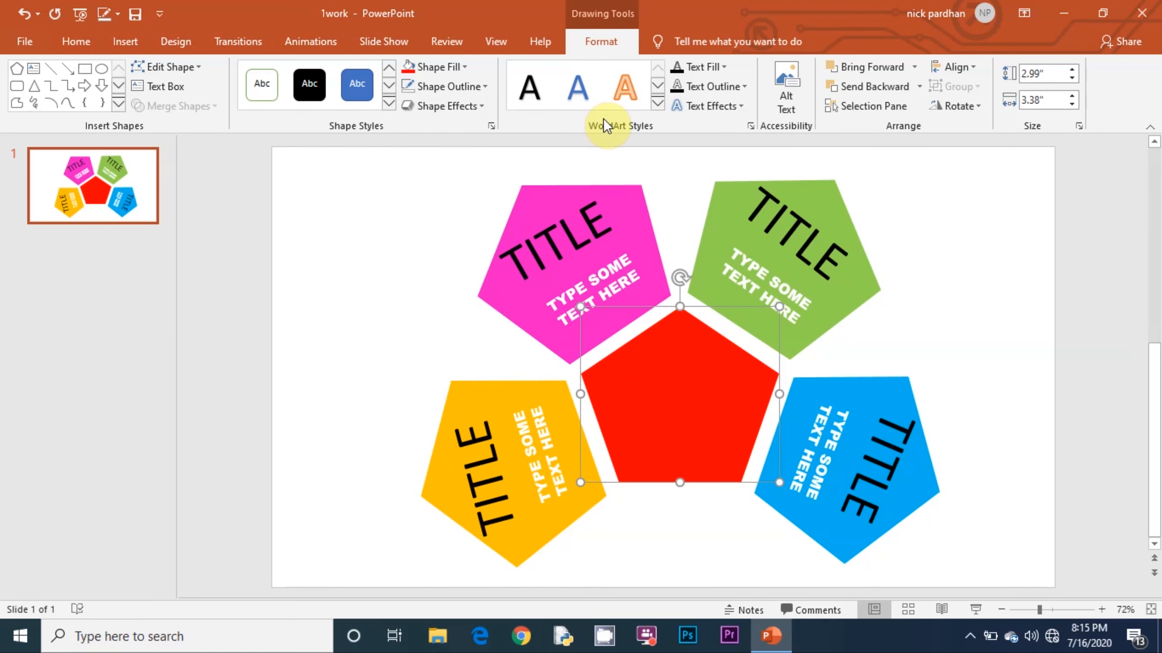
mouse_move(59, 59)
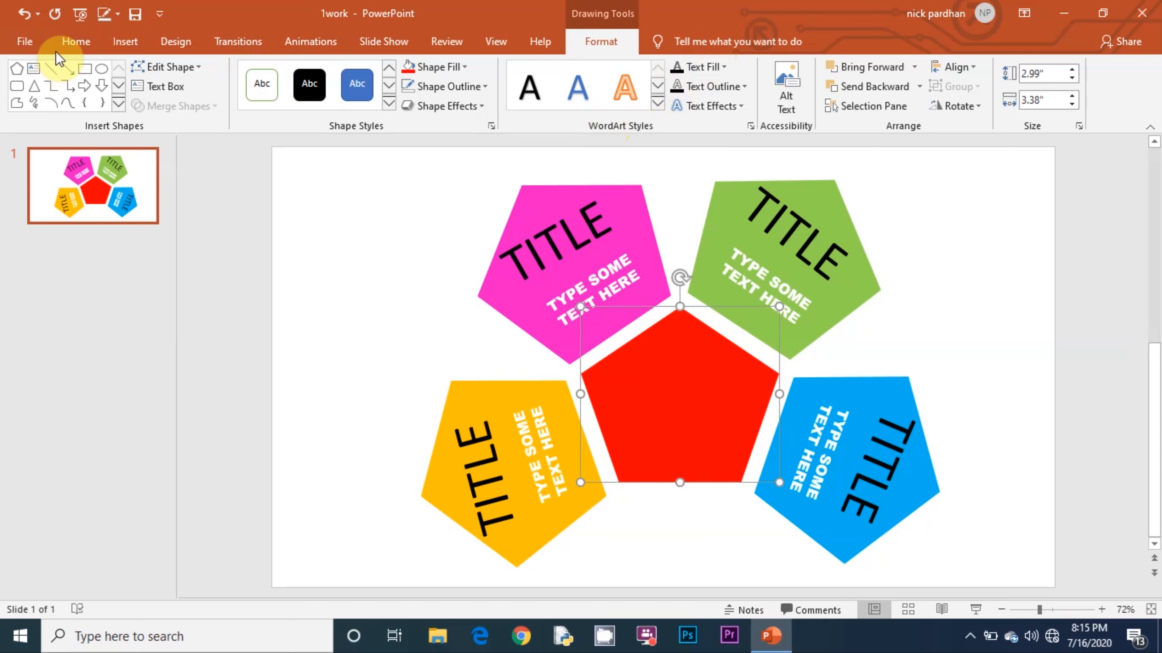
Add a text box reading 'ADD SOME TEXT HERE' inside the red central pentagon
left_click(125, 42)
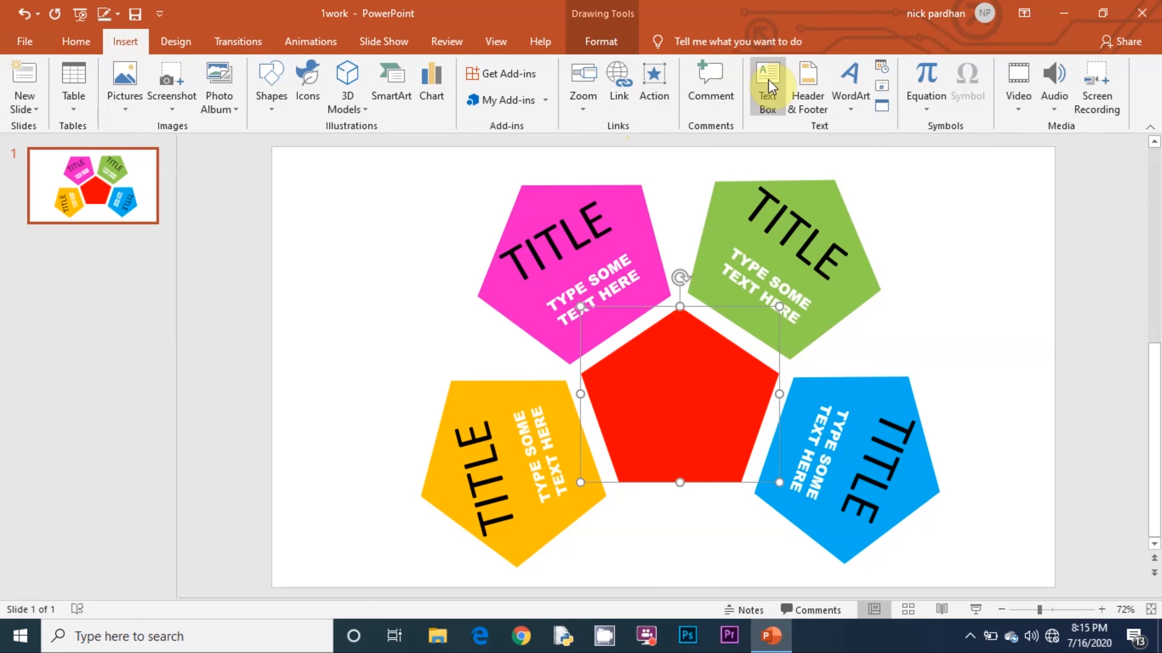
left_click(766, 86)
type("ADD SOME TEX")
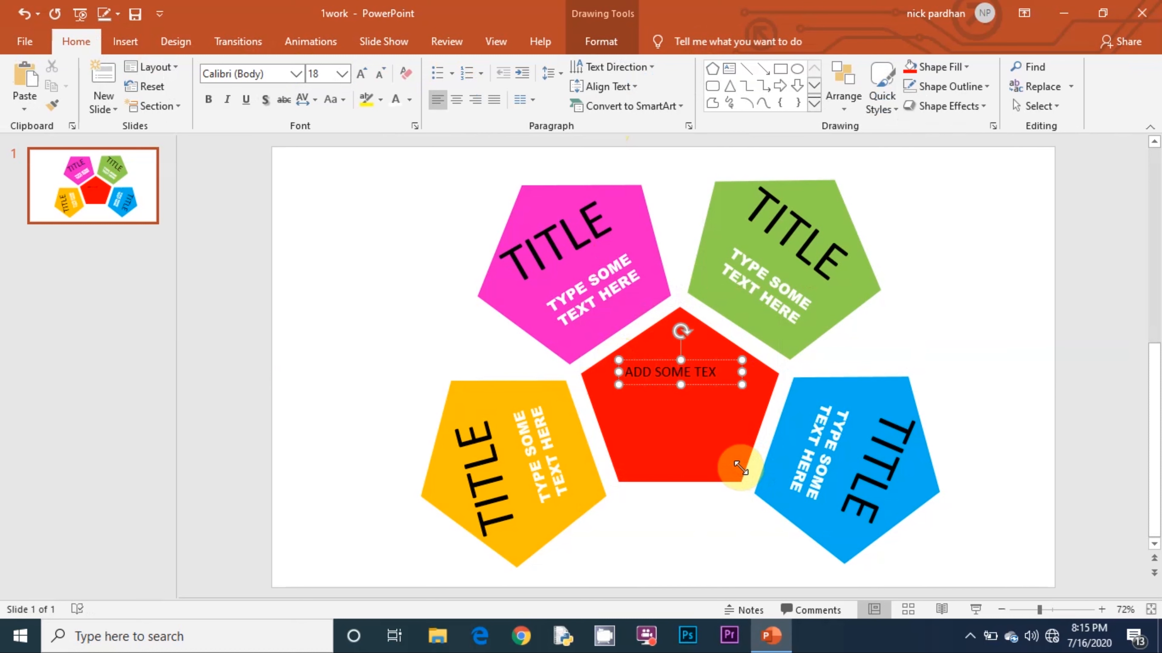
type("HERE")
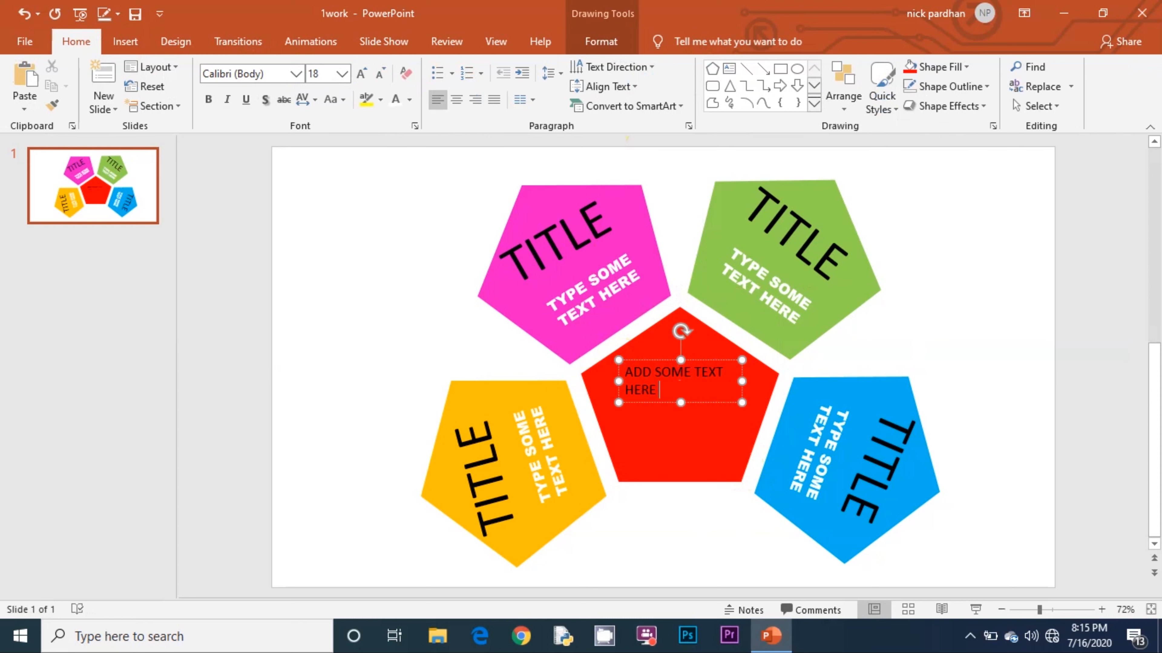